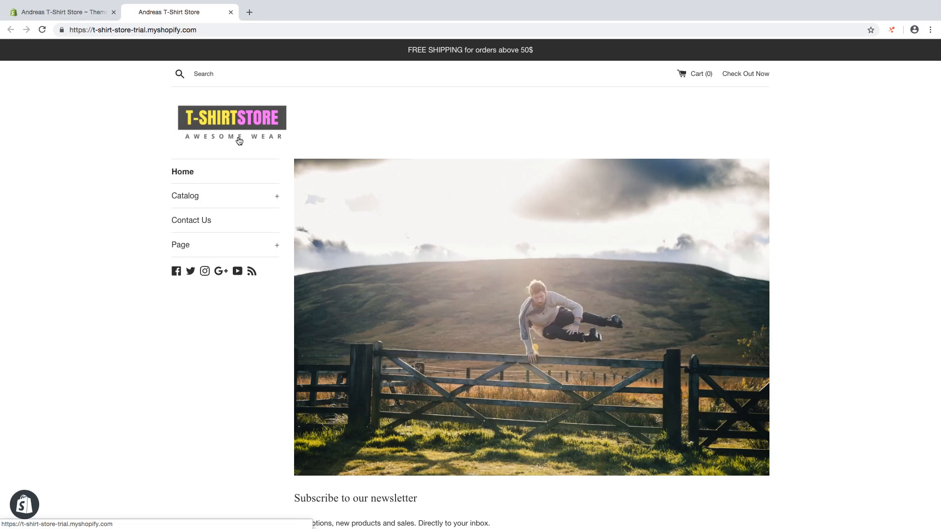
Step: Look over the storefront preview and switch back to the Shopify admin
{"action": "scroll", "scroll_direction": "down", "scroll_amount": 3}
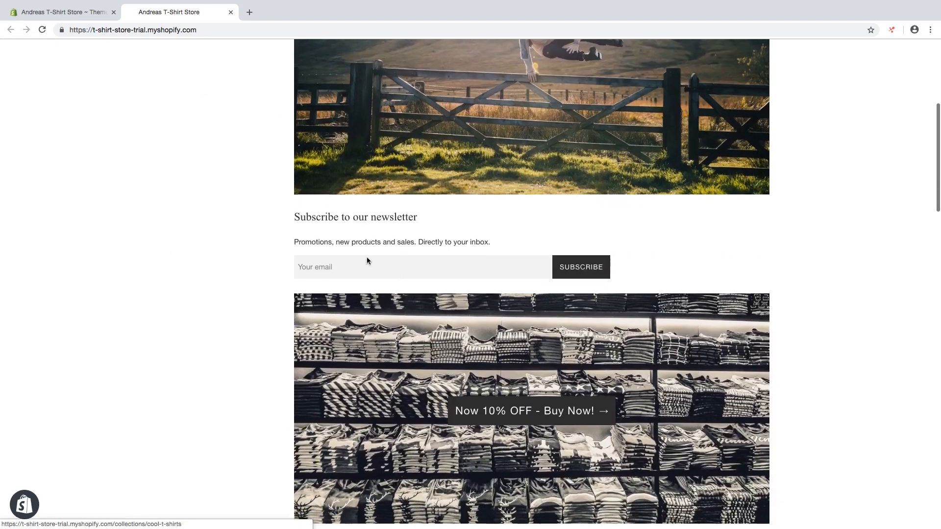
{"action": "scroll", "scroll_direction": "down", "scroll_amount": 3}
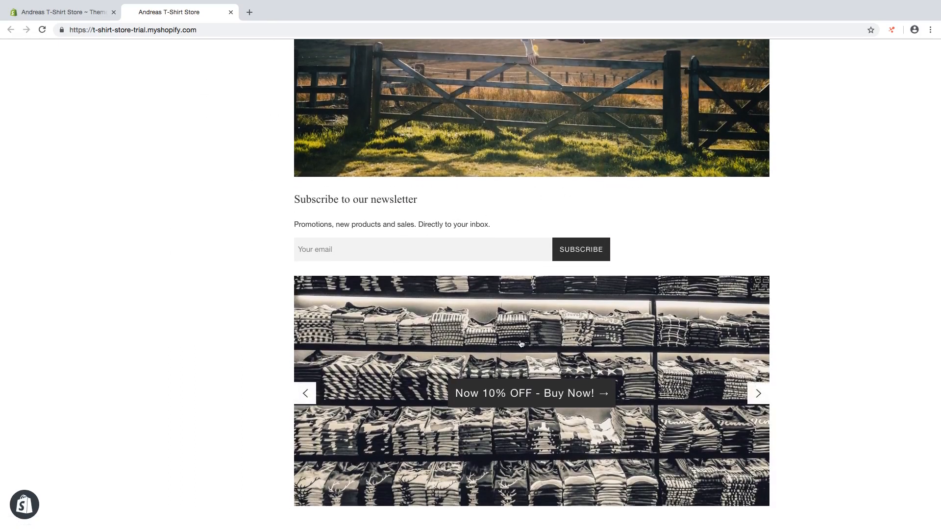
{"action": "scroll", "scroll_direction": "down", "scroll_amount": 3}
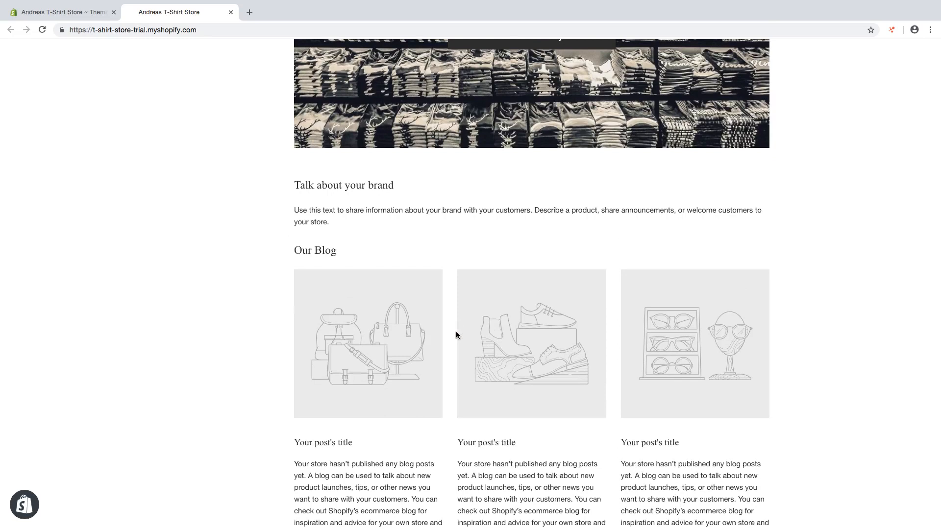
{"action": "scroll", "scroll_direction": "down", "scroll_amount": 3}
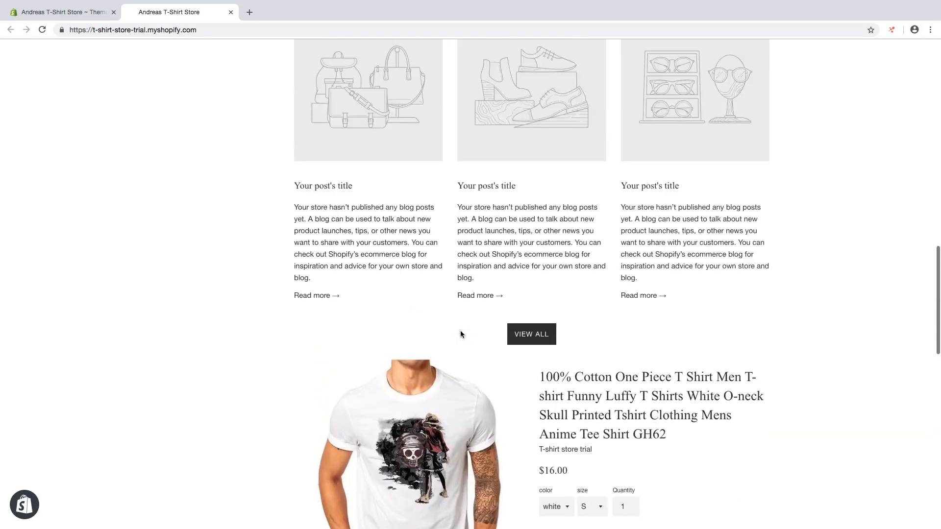
{"action": "scroll", "scroll_direction": "up", "scroll_amount": 3}
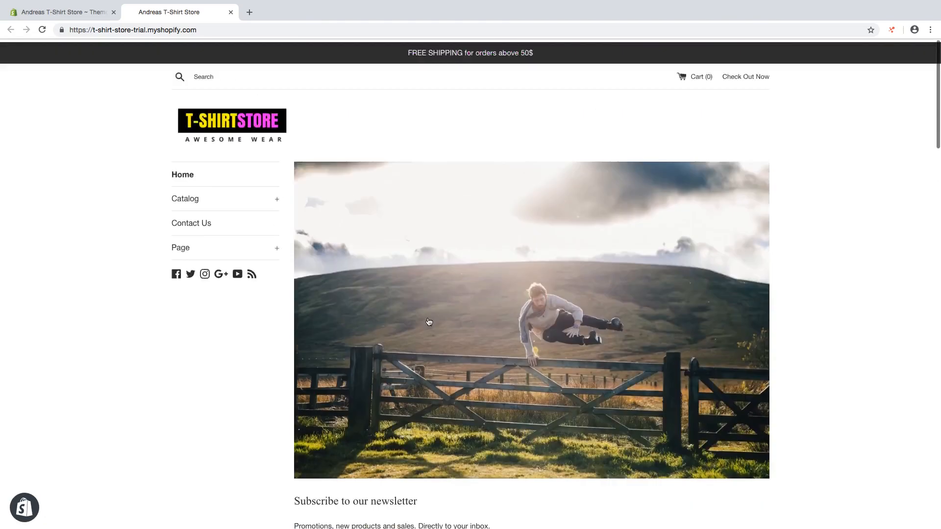
{"action": "left_click", "coordinate": [59, 12]}
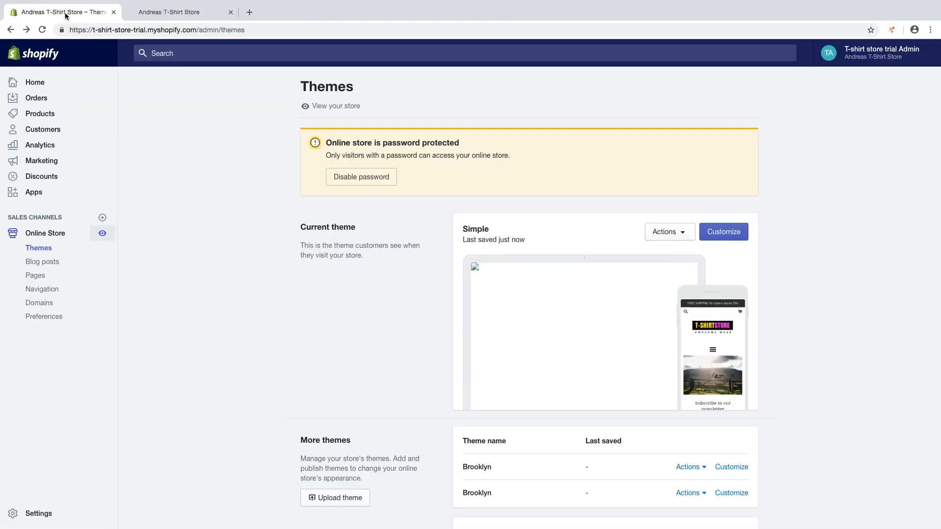
{"action": "mouse_move", "coordinate": [45, 235]}
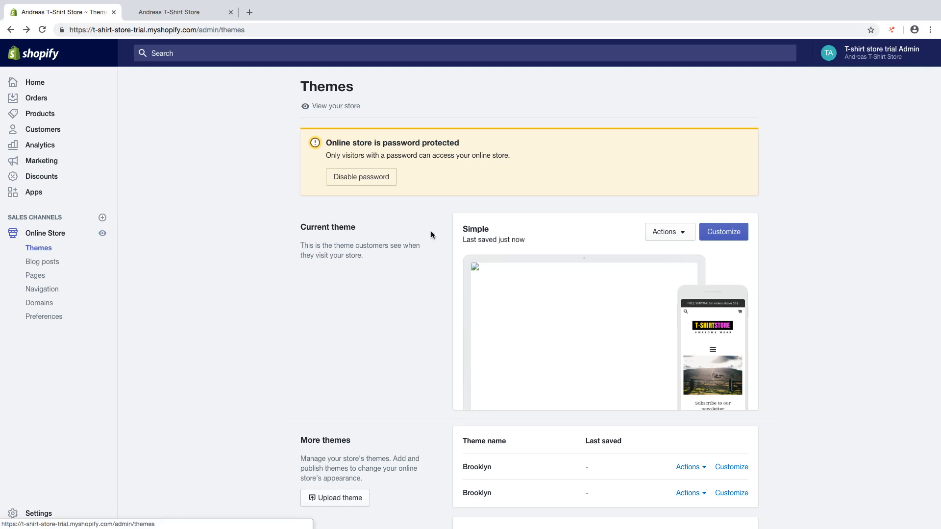
Step: Customize the current Simple theme to enter the theme editor for the home page
{"action": "left_click", "coordinate": [723, 232]}
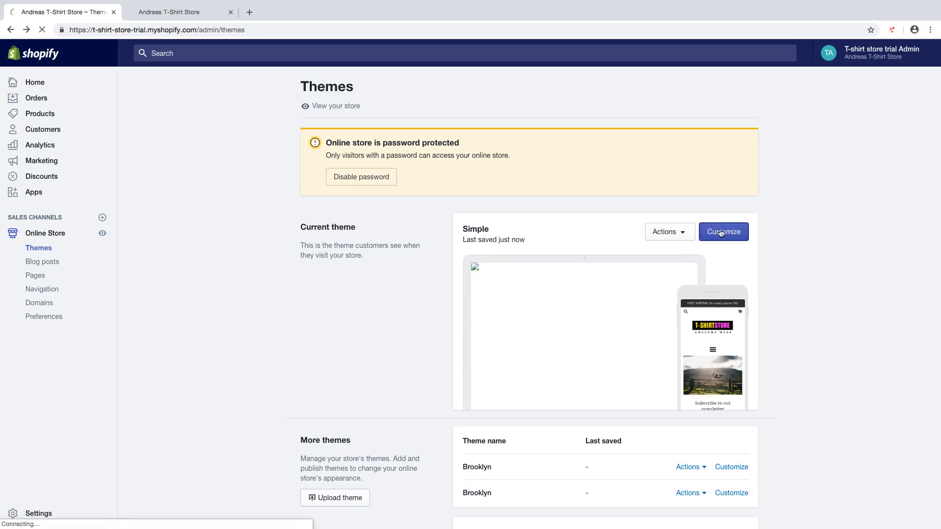
{"action": "left_click", "coordinate": [723, 232]}
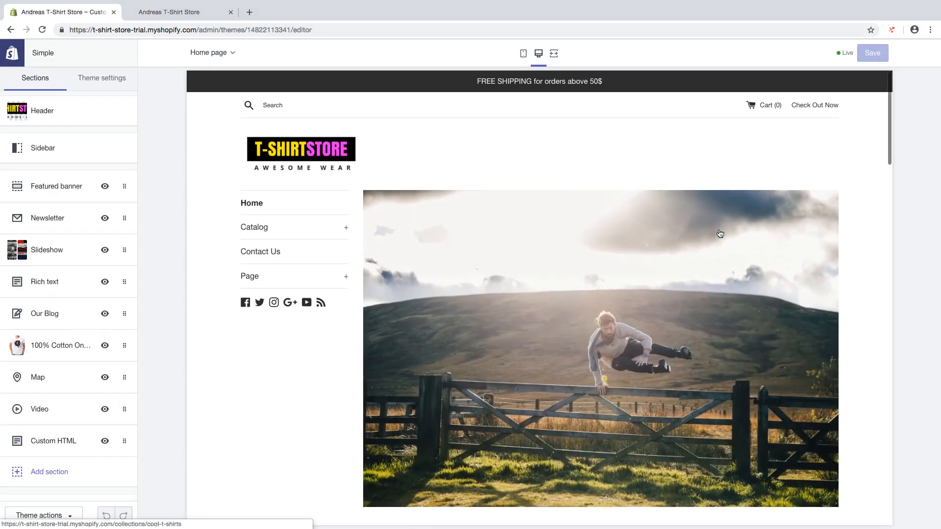
{"action": "scroll", "scroll_direction": "down", "scroll_amount": 3}
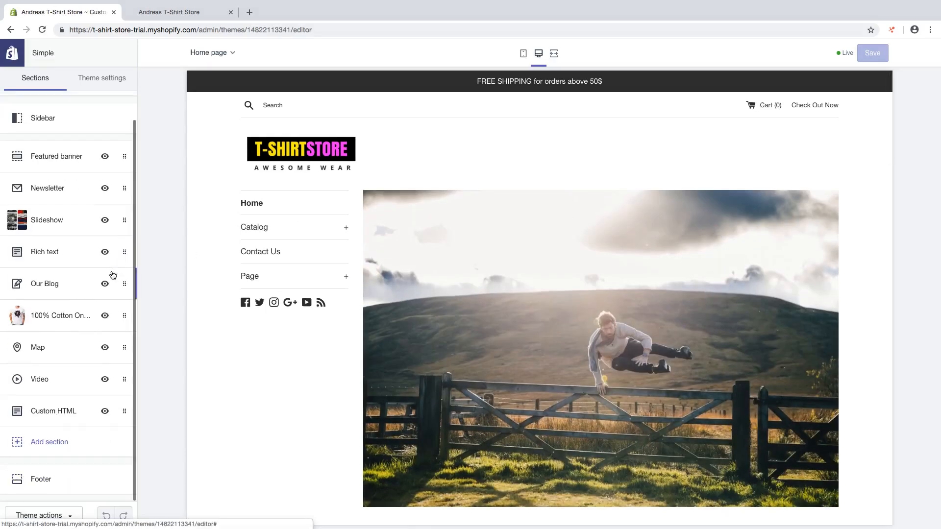
Step: Add a Featured collection section to the home page from the section types list
{"action": "left_click", "coordinate": [50, 441]}
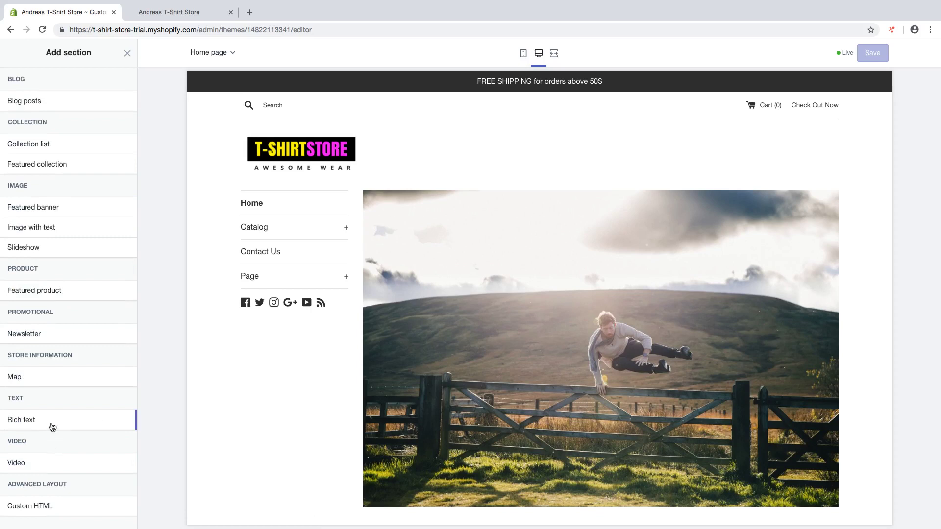
{"action": "mouse_move", "coordinate": [42, 169]}
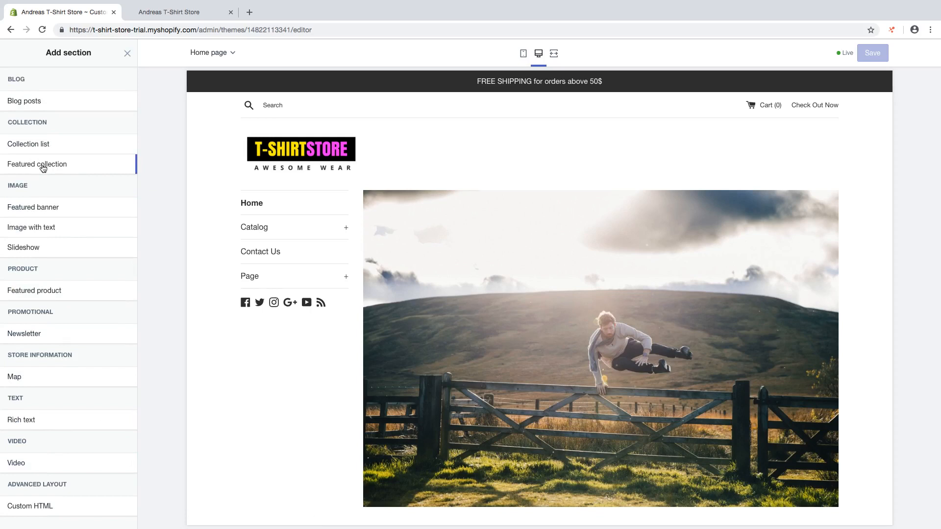
{"action": "left_click", "coordinate": [37, 165]}
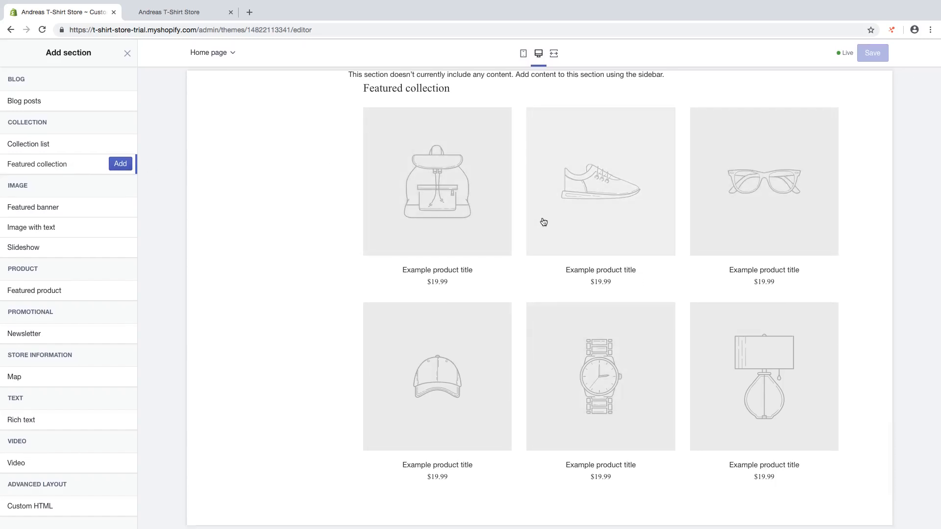
{"action": "left_click", "coordinate": [120, 164]}
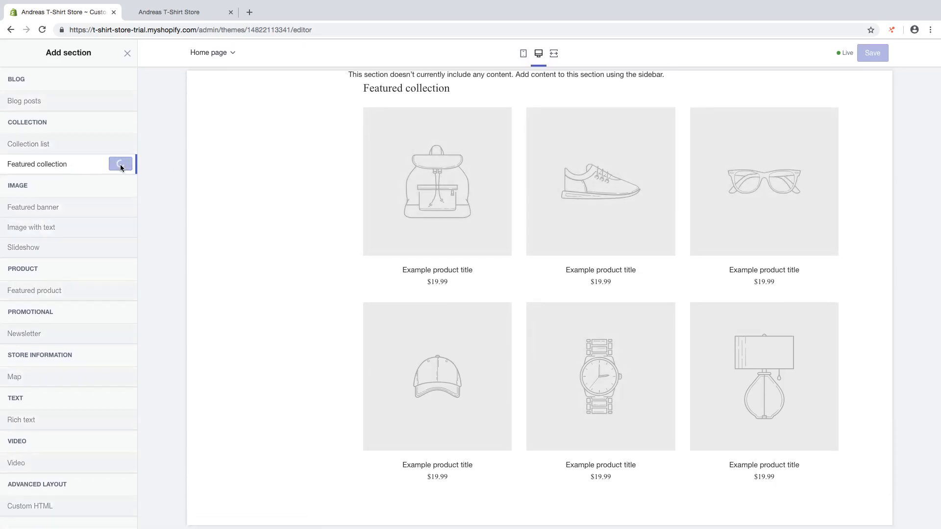
{"action": "left_click", "coordinate": [121, 164]}
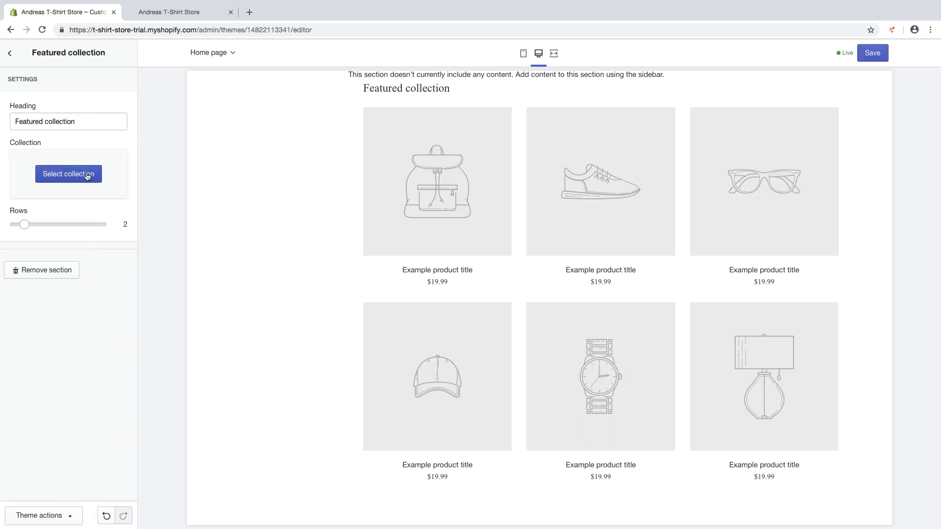
Step: Choose Cool T-shirts as the collection shown in the new Featured collection section
{"action": "left_click", "coordinate": [68, 175]}
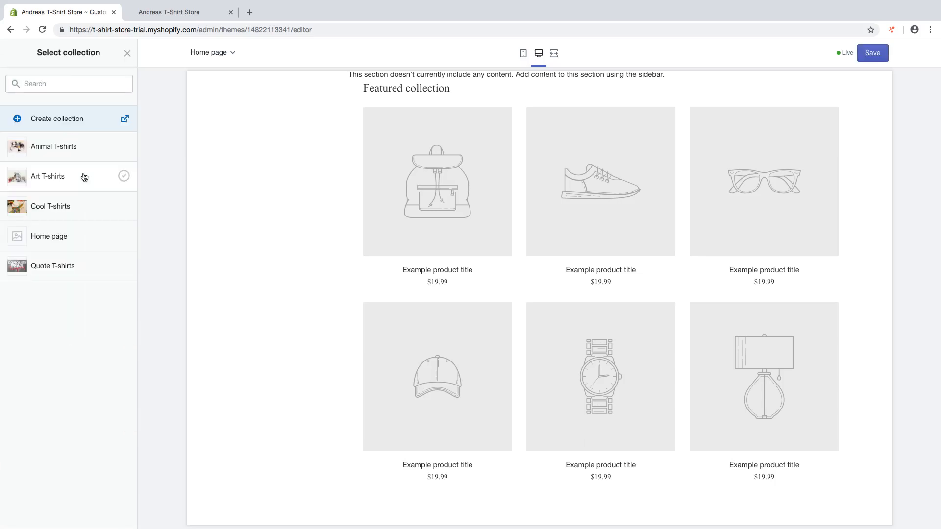
{"action": "left_click", "coordinate": [51, 207]}
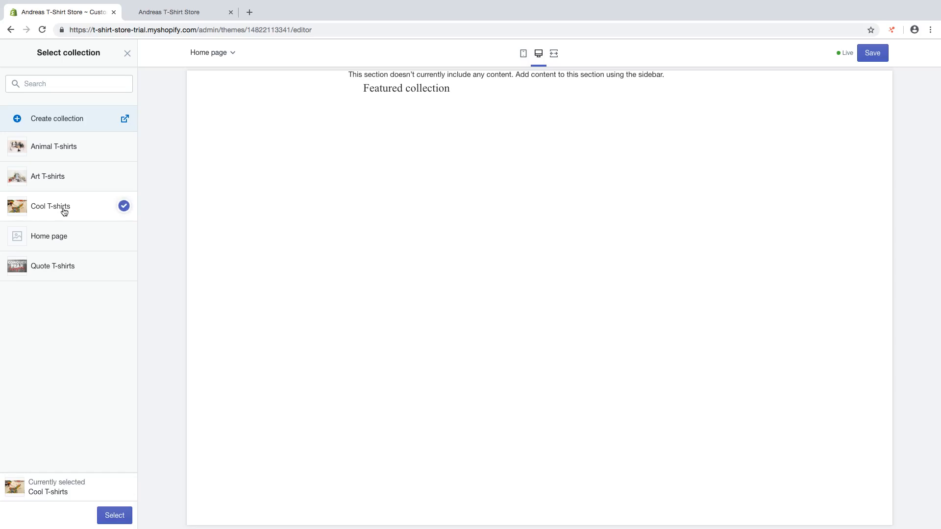
{"action": "scroll", "scroll_direction": "down", "scroll_amount": 3}
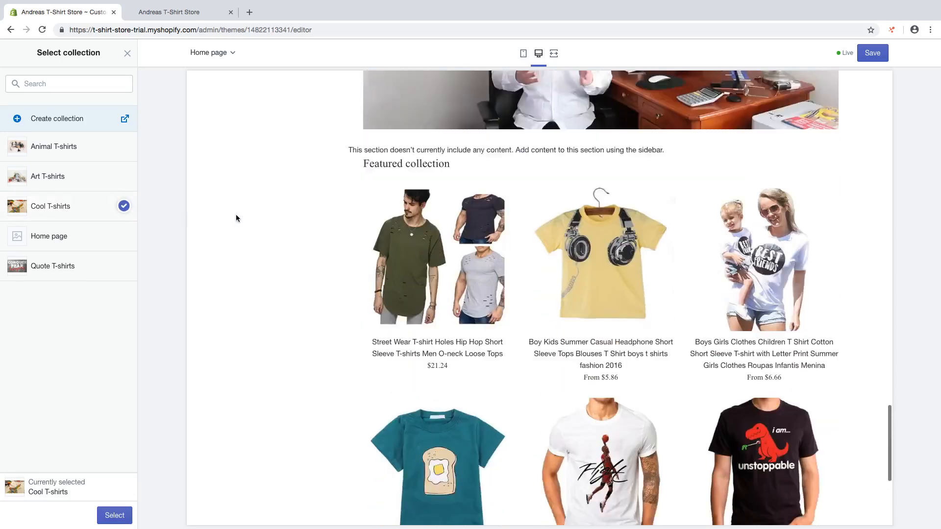
{"action": "scroll", "scroll_direction": "down", "scroll_amount": 3}
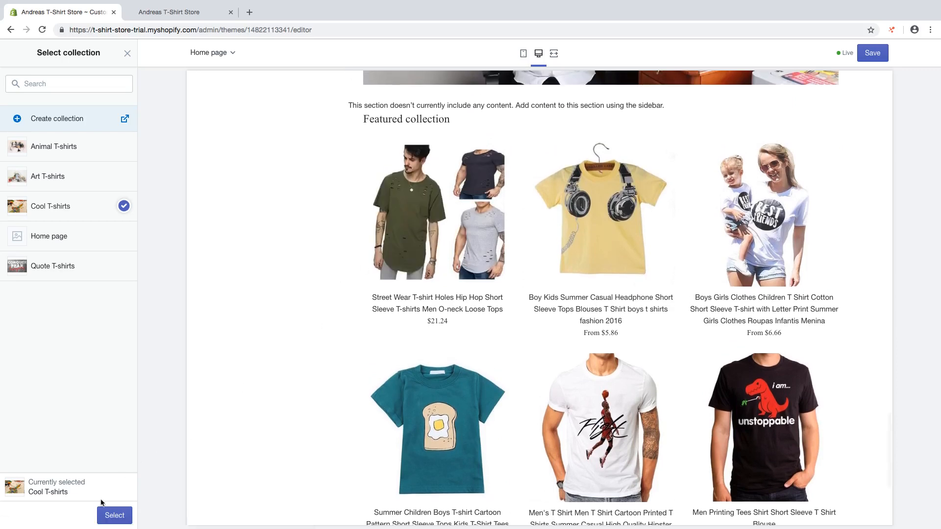
{"action": "left_click", "coordinate": [114, 516]}
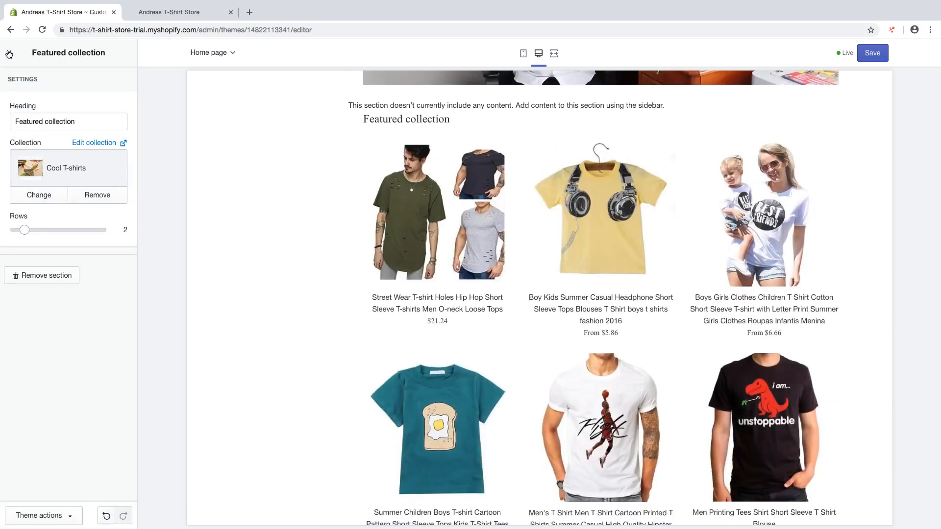
Step: Move Featured collection to sit just below Slideshow in the Sections list
{"action": "left_click", "coordinate": [8, 54]}
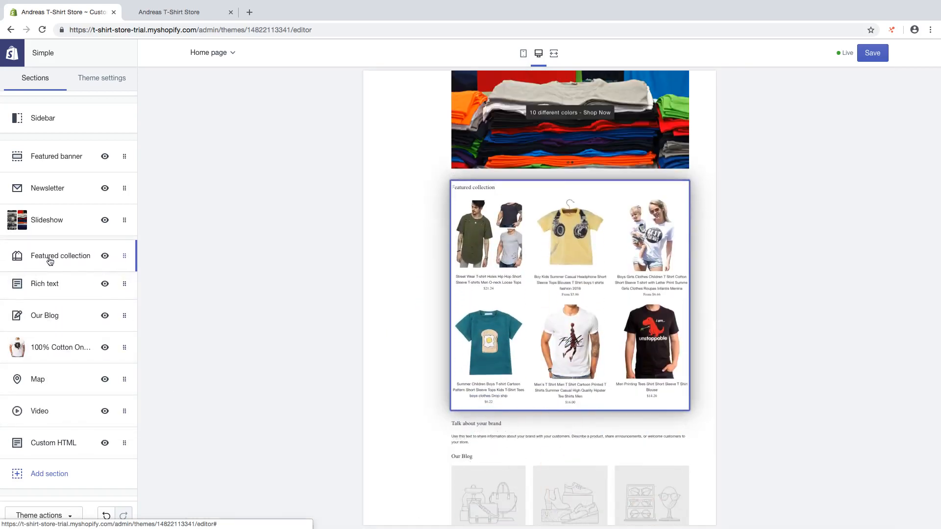
{"action": "mouse_move", "coordinate": [51, 260]}
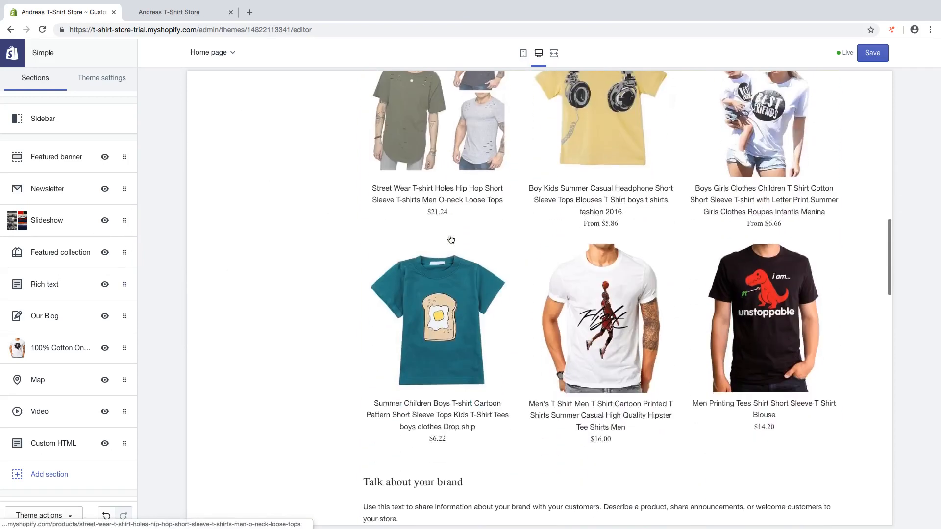
{"action": "scroll", "scroll_direction": "down", "scroll_amount": 3}
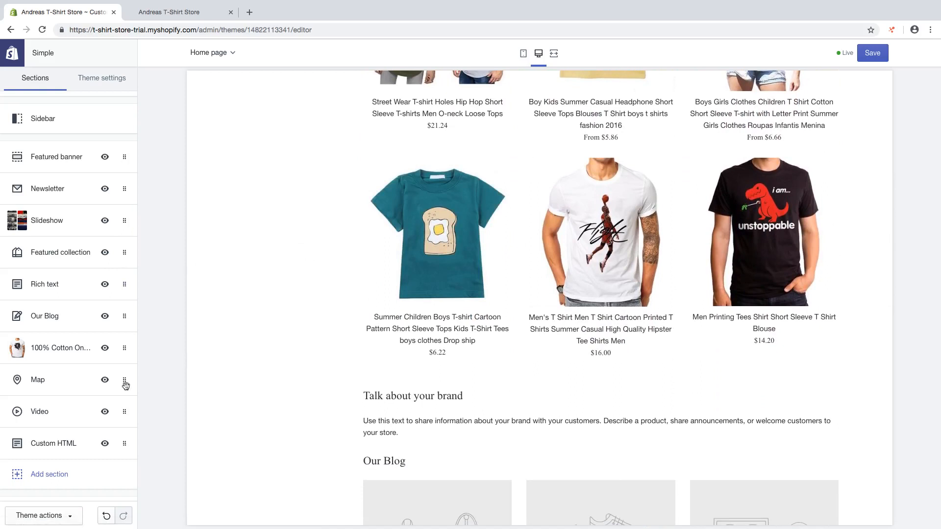
Step: Add a Collection list section to the homepage, keeping Collections per row at 3
{"action": "left_click", "coordinate": [47, 474]}
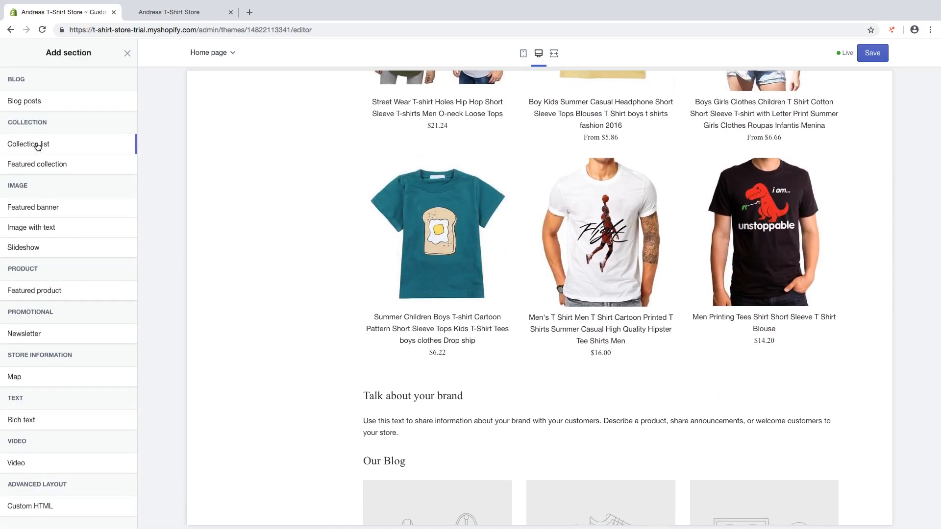
{"action": "left_click", "coordinate": [120, 143]}
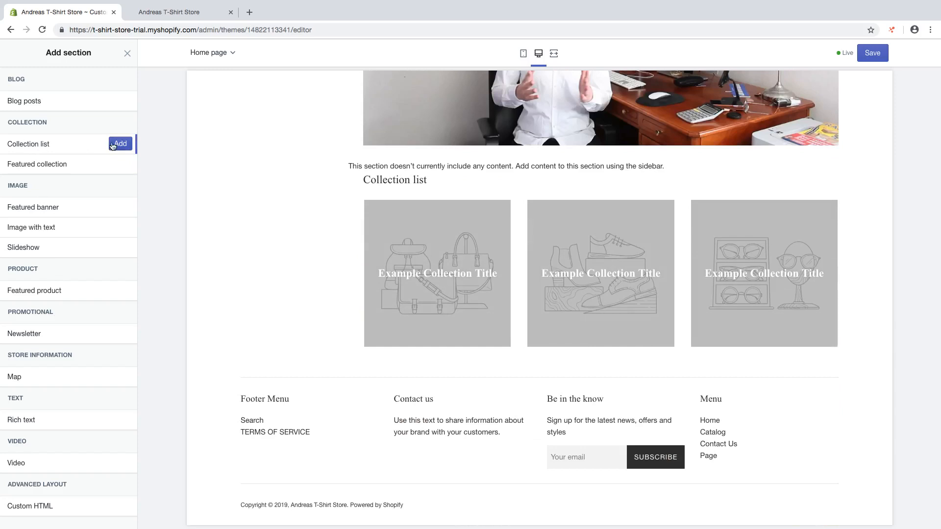
{"action": "left_click", "coordinate": [120, 143]}
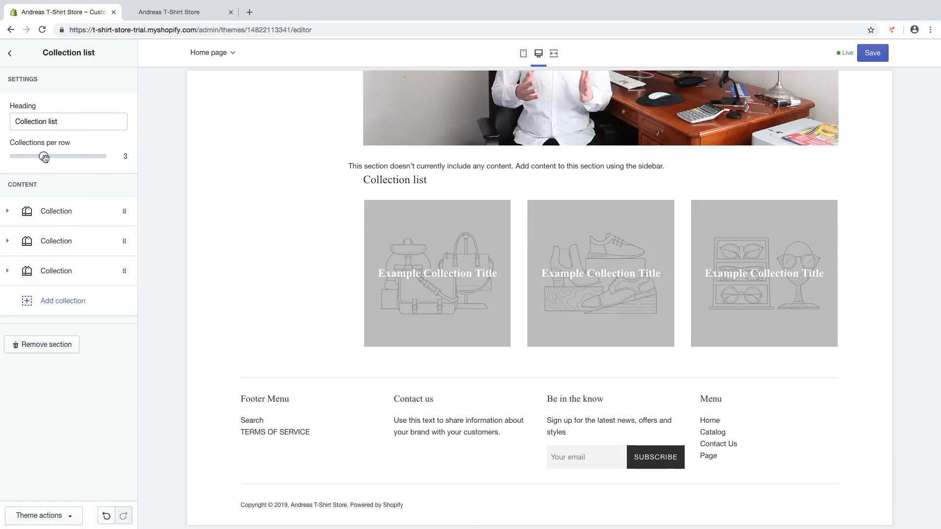
{"action": "left_click_drag", "start_coordinate": [45, 155], "coordinate": [14, 156]}
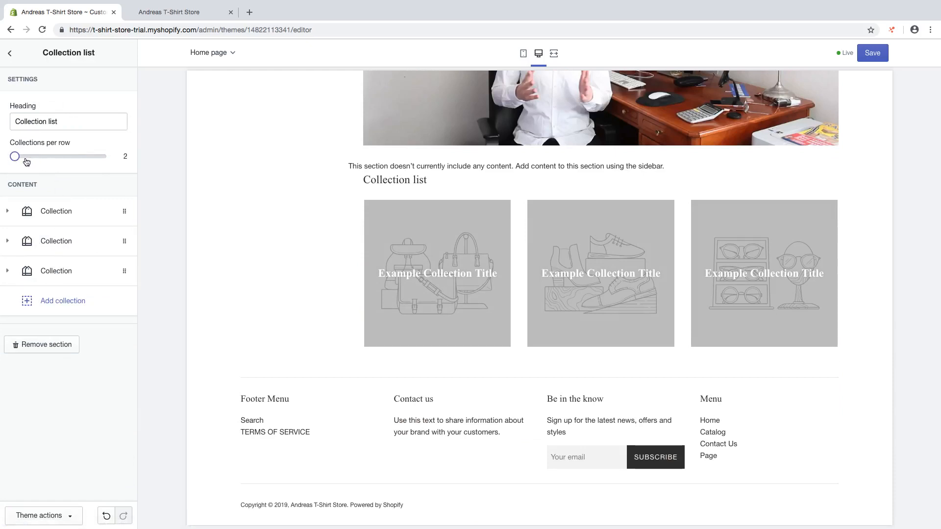
{"action": "left_click_drag", "start_coordinate": [15, 156], "coordinate": [15, 155]}
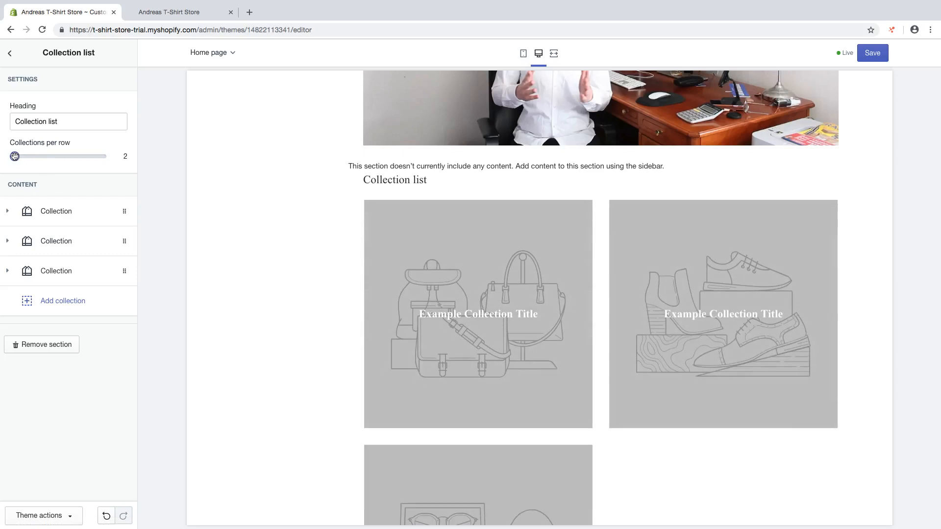
{"action": "left_click_drag", "start_coordinate": [15, 156], "coordinate": [44, 156]}
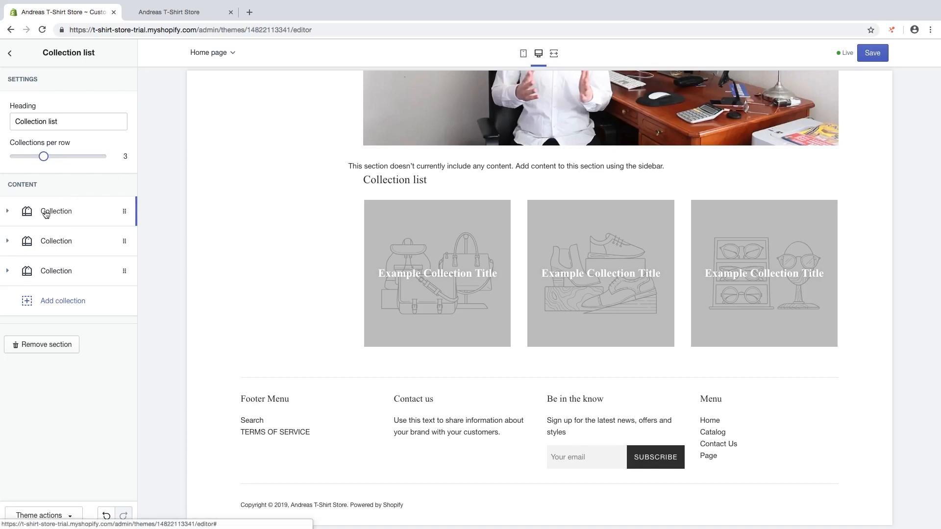
Step: Fill the first two slots with the Animal T-shirts and Quote T-shirts collections
{"action": "left_click", "coordinate": [54, 212]}
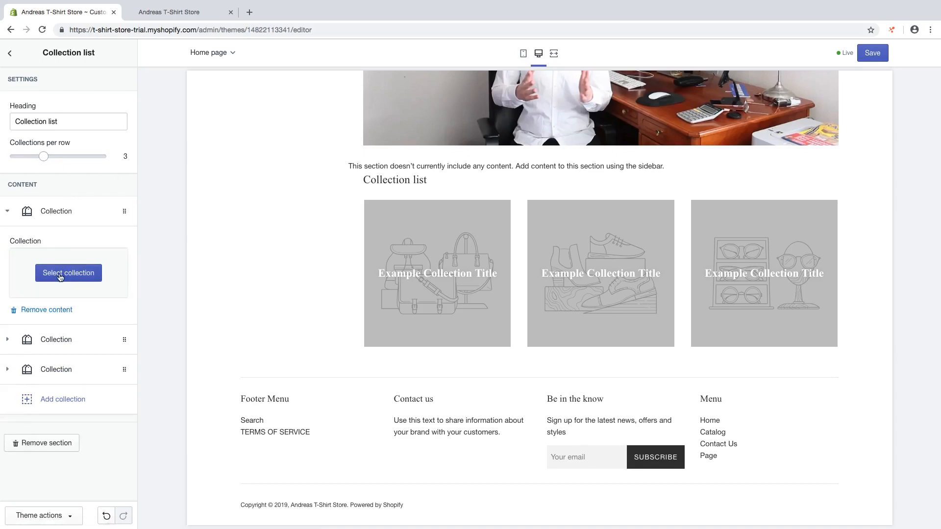
{"action": "left_click", "coordinate": [68, 272]}
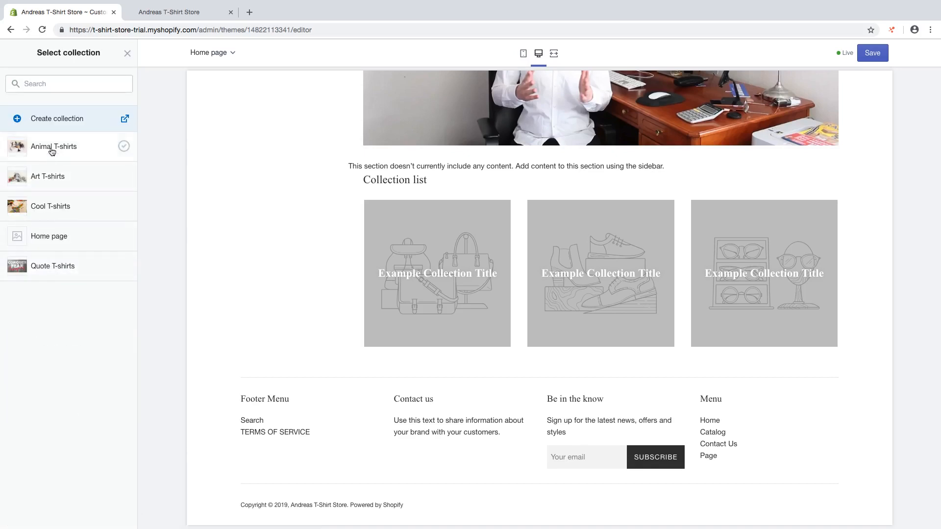
{"action": "left_click", "coordinate": [54, 147]}
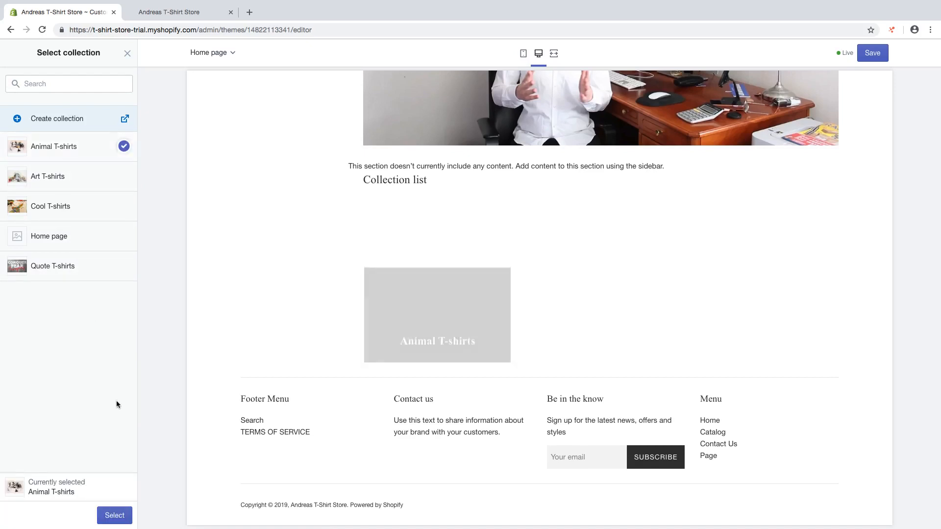
{"action": "left_click", "coordinate": [114, 516]}
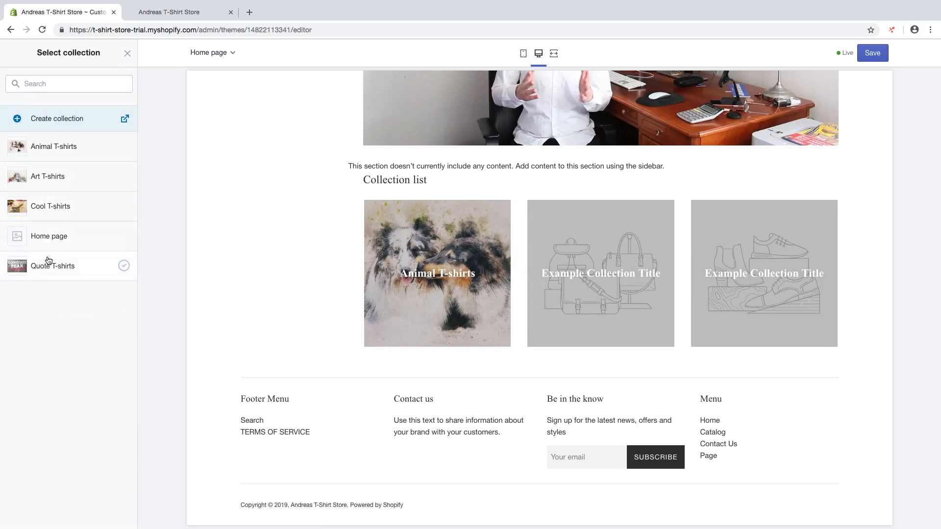
{"action": "left_click", "coordinate": [53, 267]}
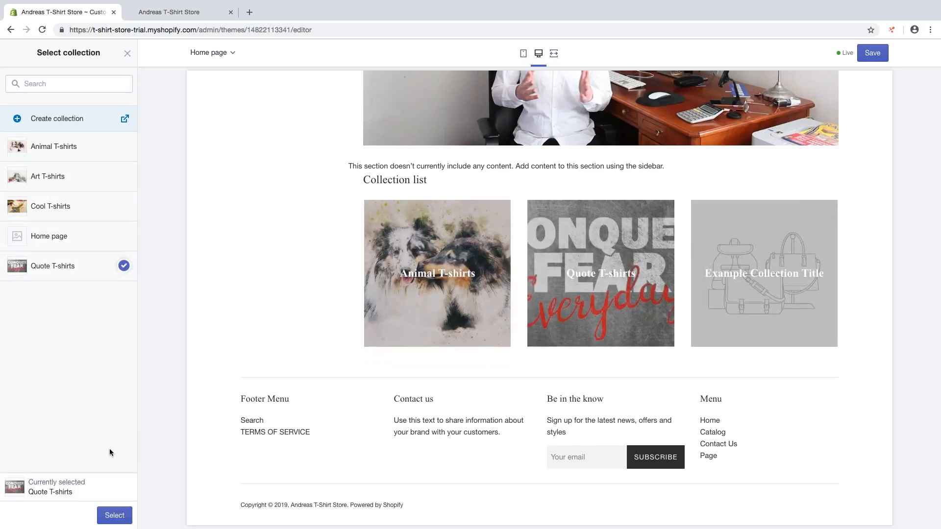
{"action": "left_click", "coordinate": [115, 516]}
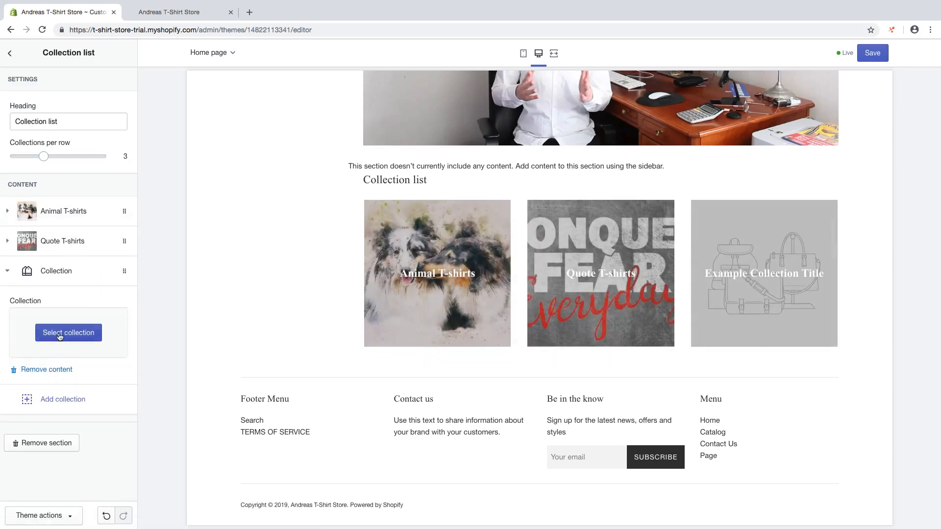
Step: Fill the third slot with the Art T-shirts collection
{"action": "left_click", "coordinate": [69, 334]}
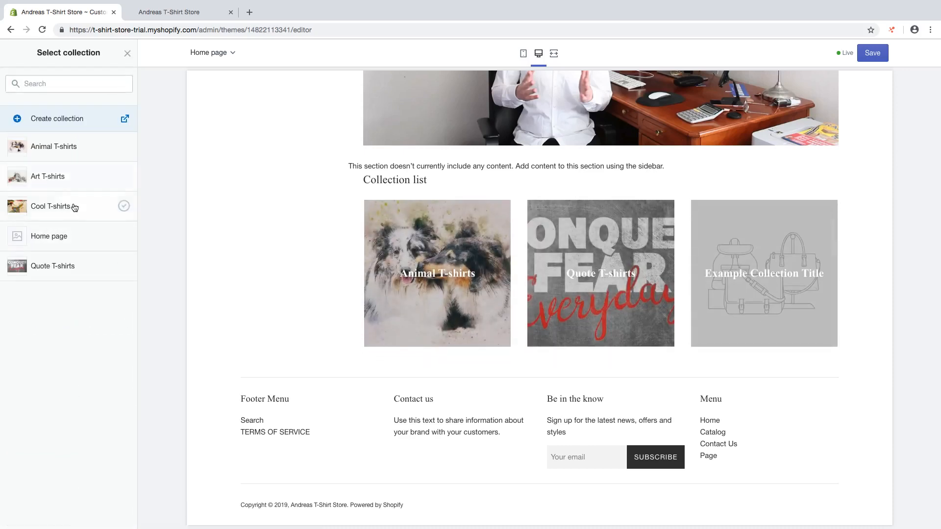
{"action": "left_click", "coordinate": [48, 176]}
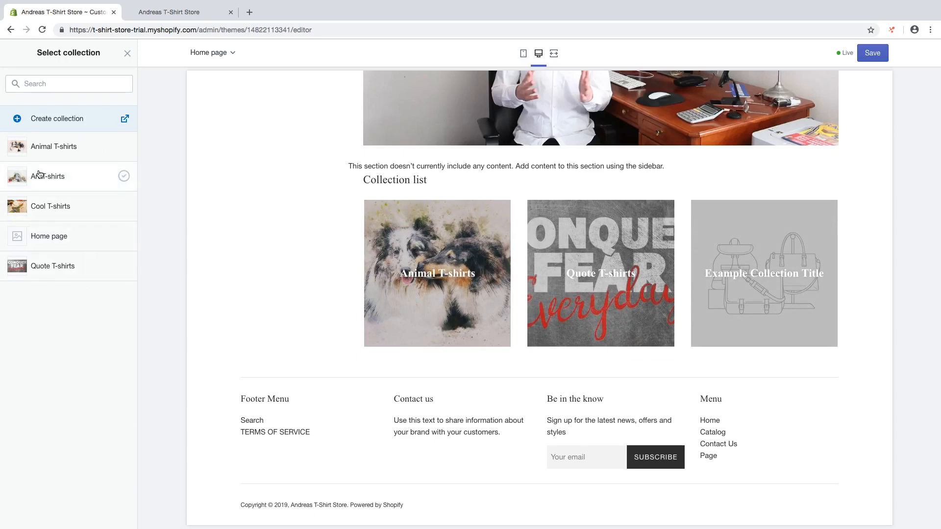
{"action": "left_click", "coordinate": [47, 176]}
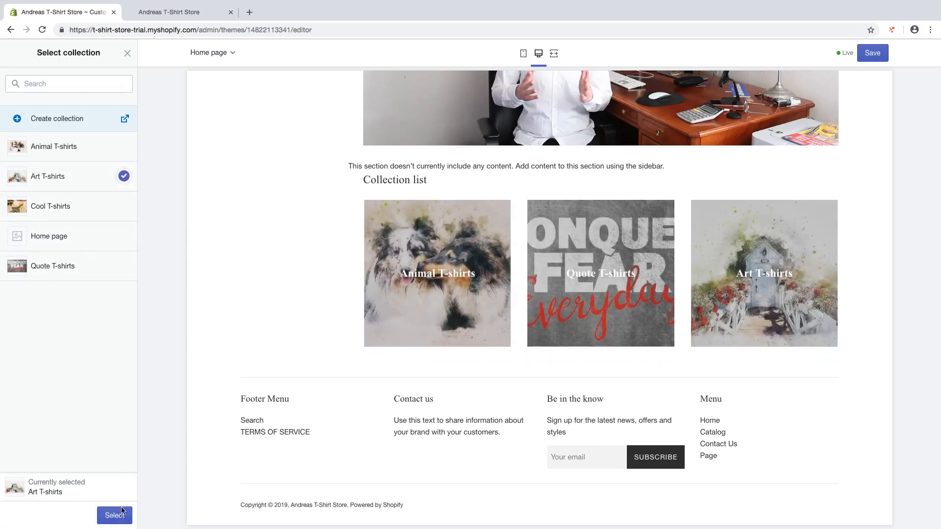
{"action": "left_click", "coordinate": [114, 515]}
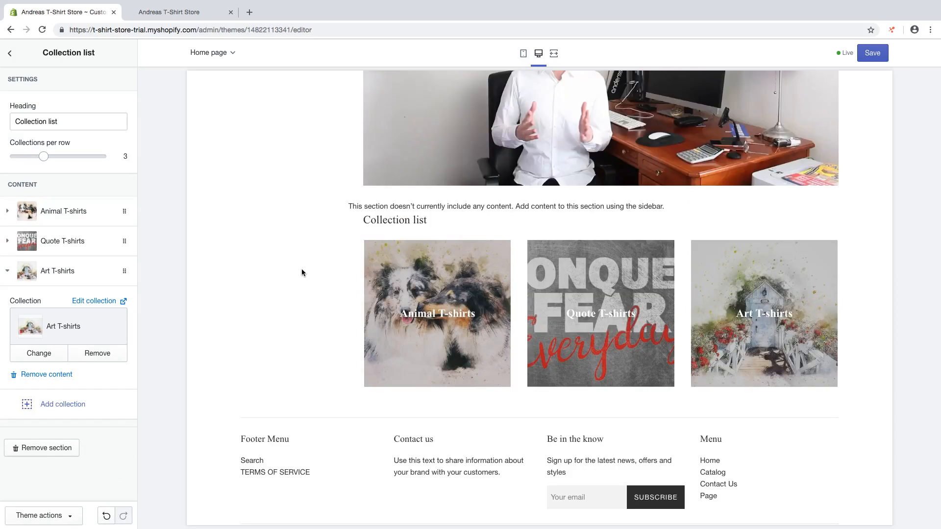
Step: Return to the Sections overview and review the preview down to the Collection list
{"action": "left_click", "coordinate": [11, 53]}
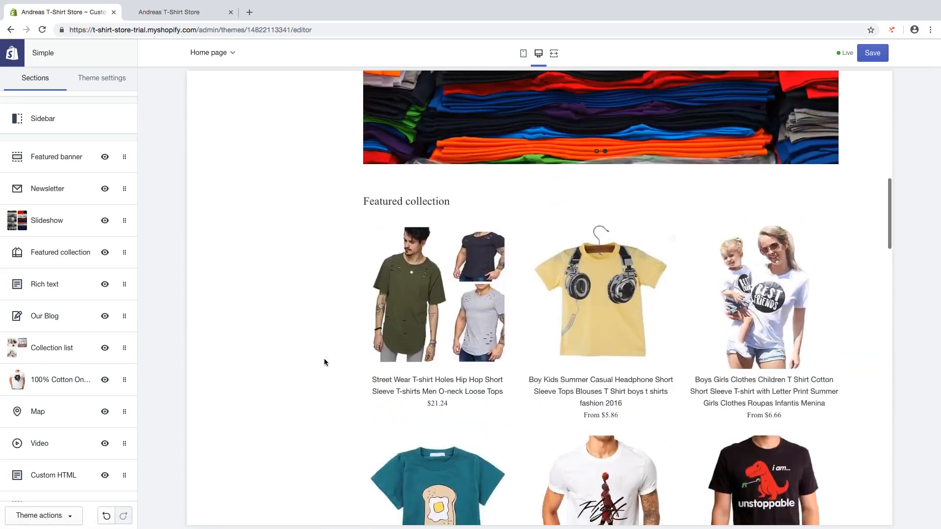
{"action": "scroll", "scroll_direction": "down", "scroll_amount": 3}
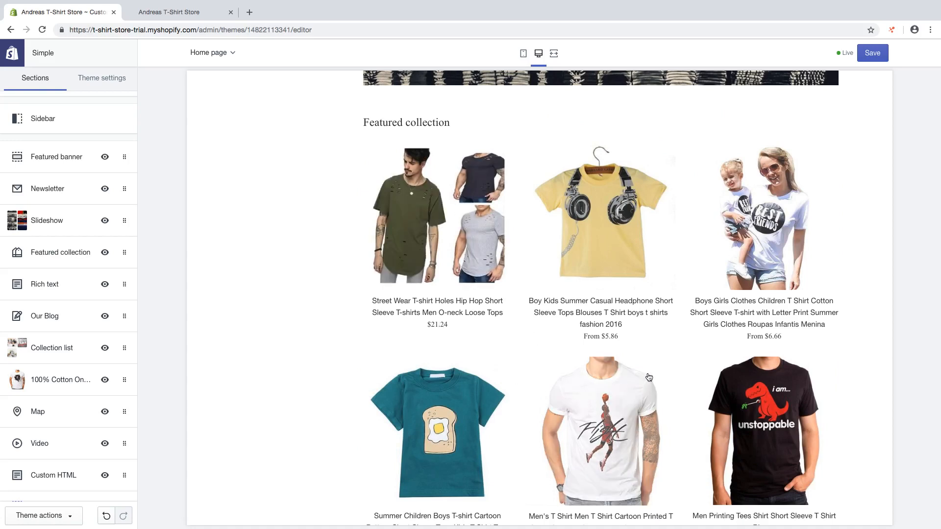
{"action": "scroll", "scroll_direction": "down", "scroll_amount": 3}
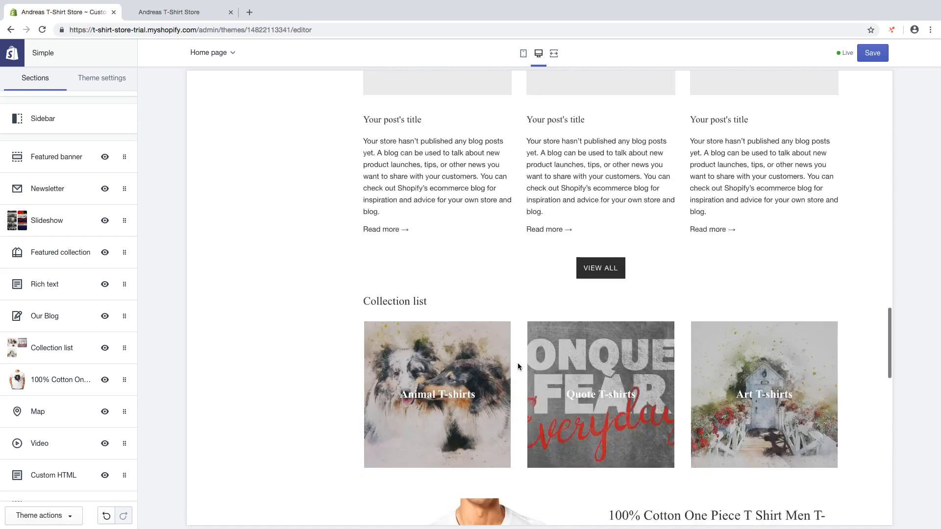
{"action": "scroll", "scroll_direction": "down", "scroll_amount": 3}
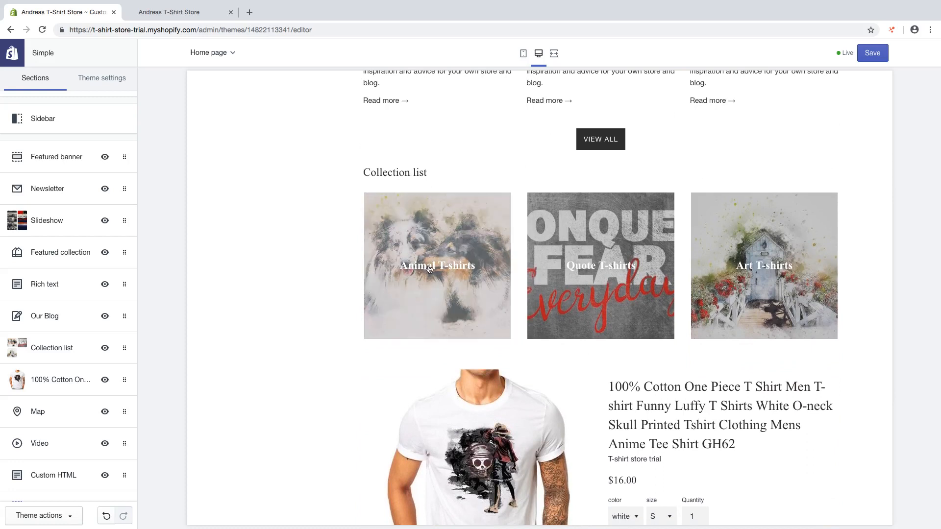
{"action": "mouse_move", "coordinate": [490, 263]}
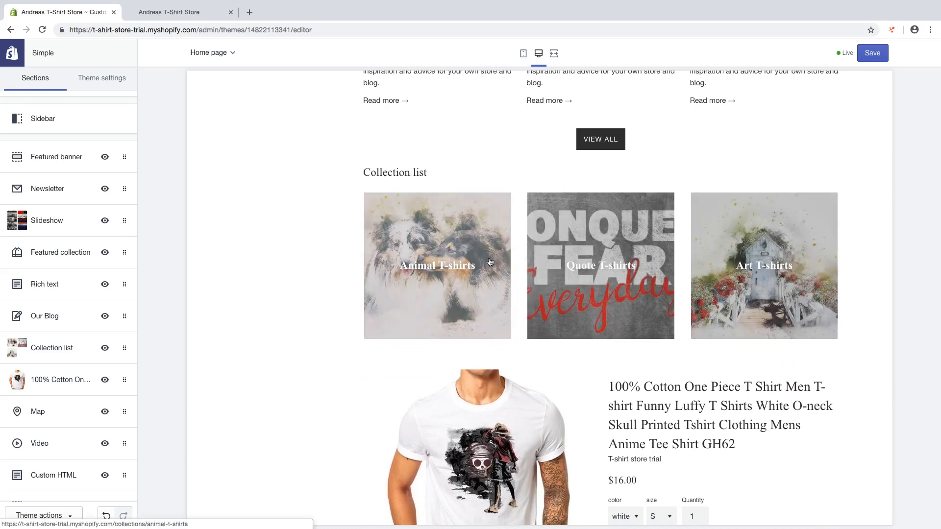
{"action": "mouse_move", "coordinate": [457, 257]}
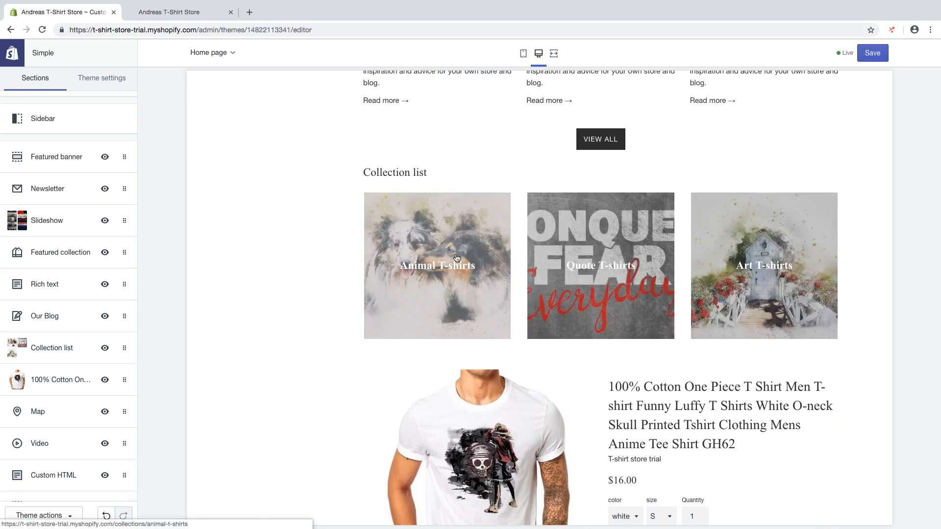
Step: Preview the Animal T-shirts collection page and save the homepage changes
{"action": "left_click", "coordinate": [437, 266]}
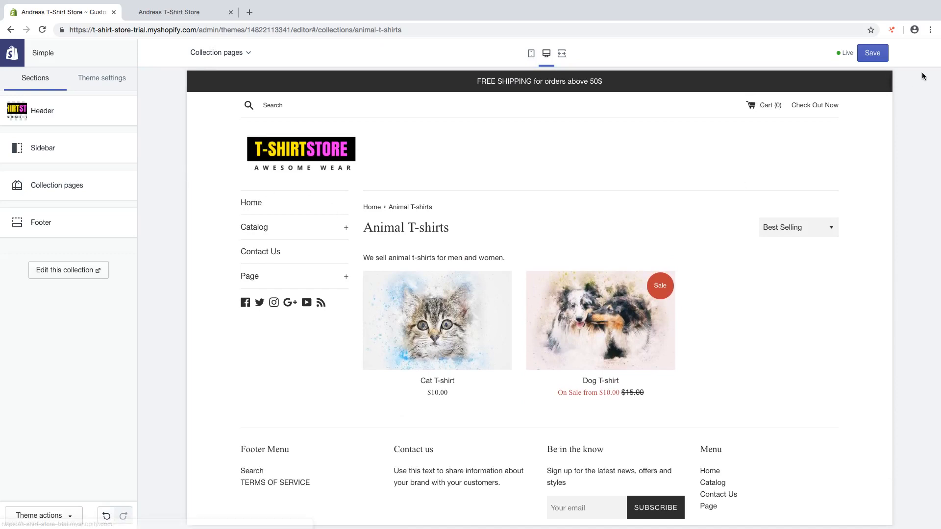
{"action": "left_click", "coordinate": [872, 53]}
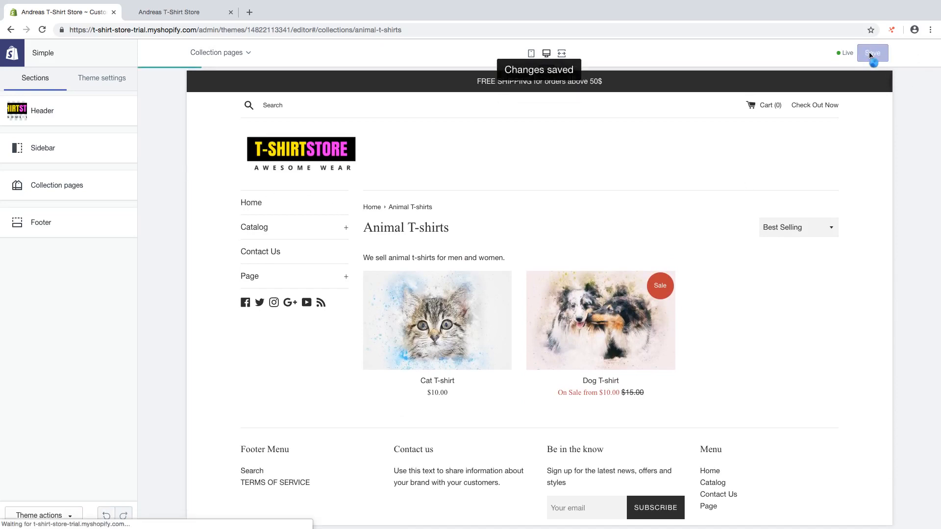